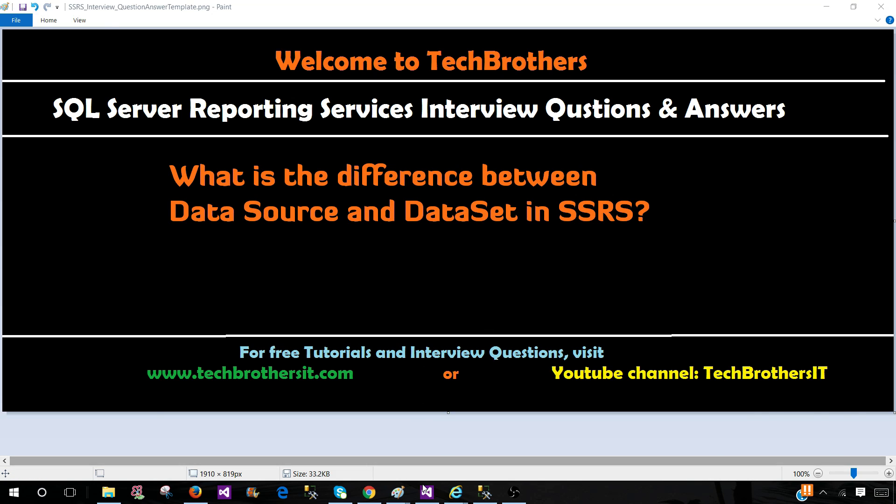
# Add a new data source from the Shared Data Sources folder in Solution Explorer.
pyautogui.click(425, 492)
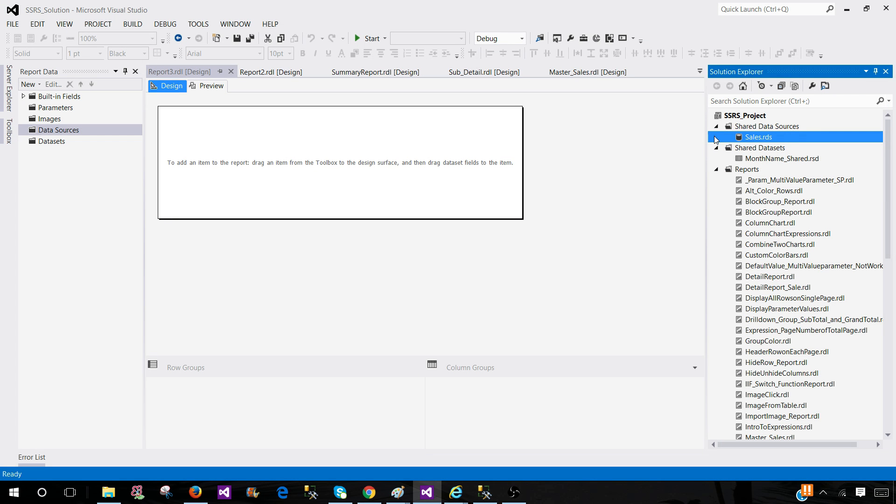
pyautogui.moveTo(717, 140)
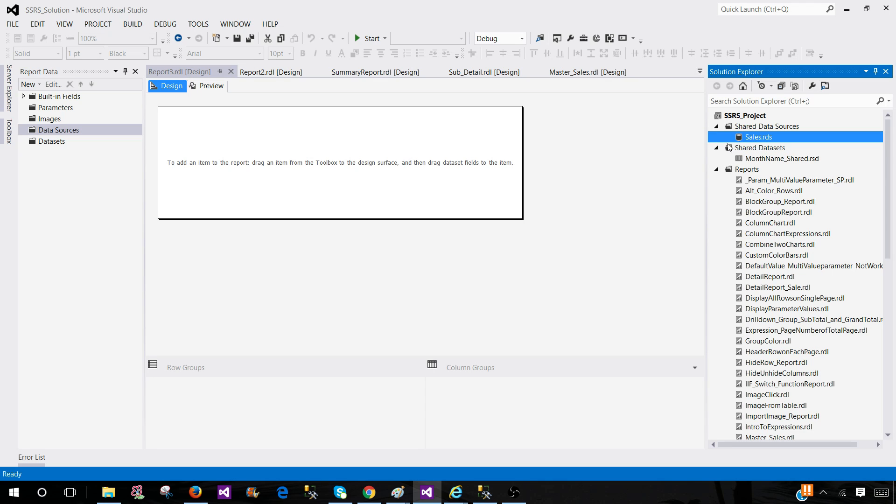
pyautogui.click(768, 126)
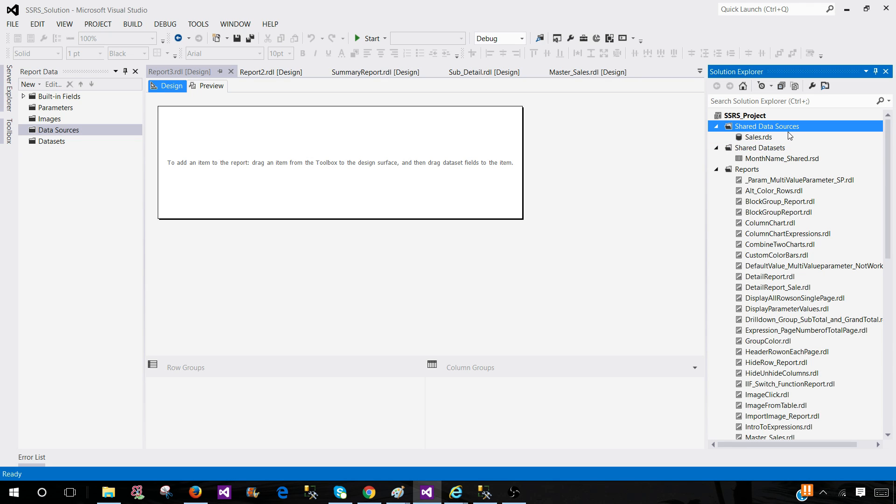
pyautogui.moveTo(784, 136)
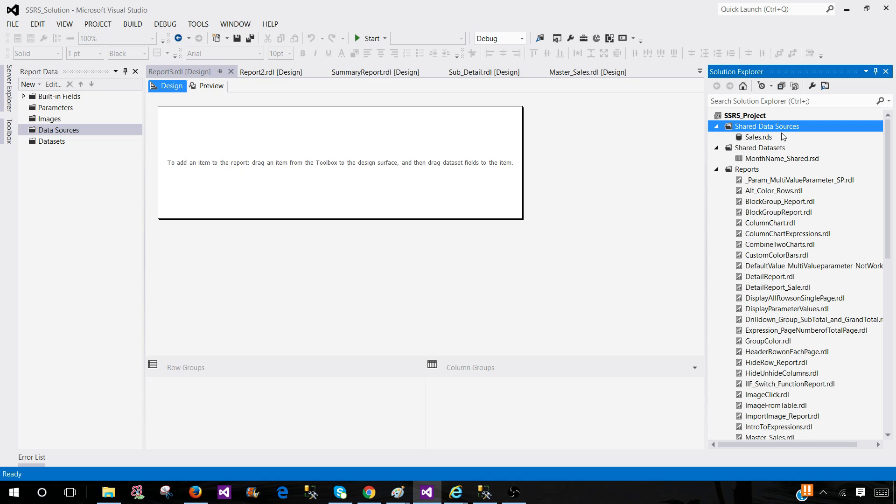
pyautogui.moveTo(757, 142)
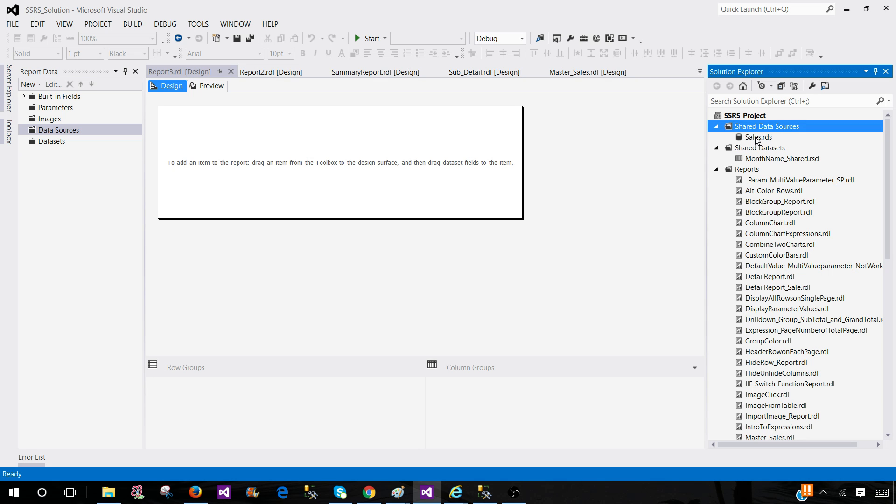
pyautogui.moveTo(758, 141)
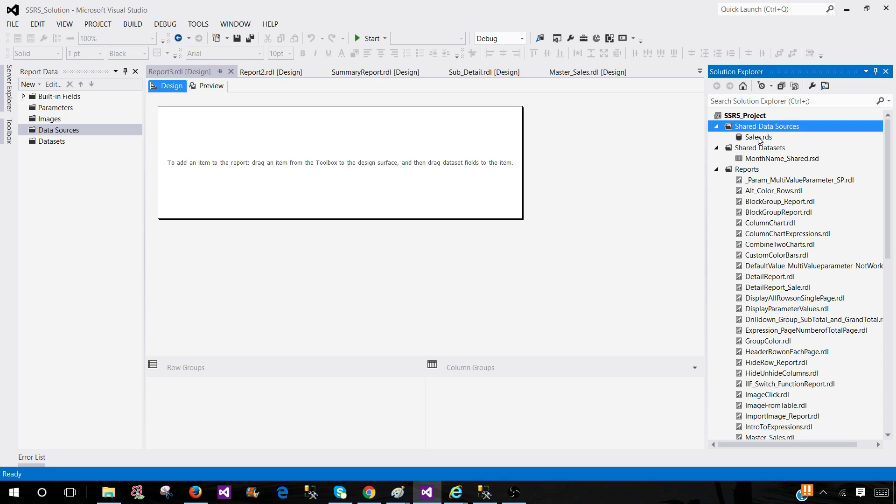
pyautogui.rightClick(768, 125)
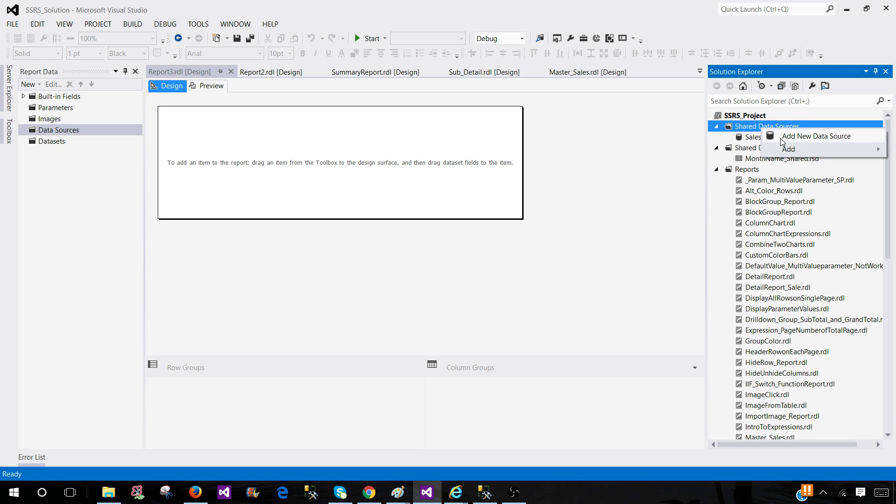
pyautogui.click(817, 136)
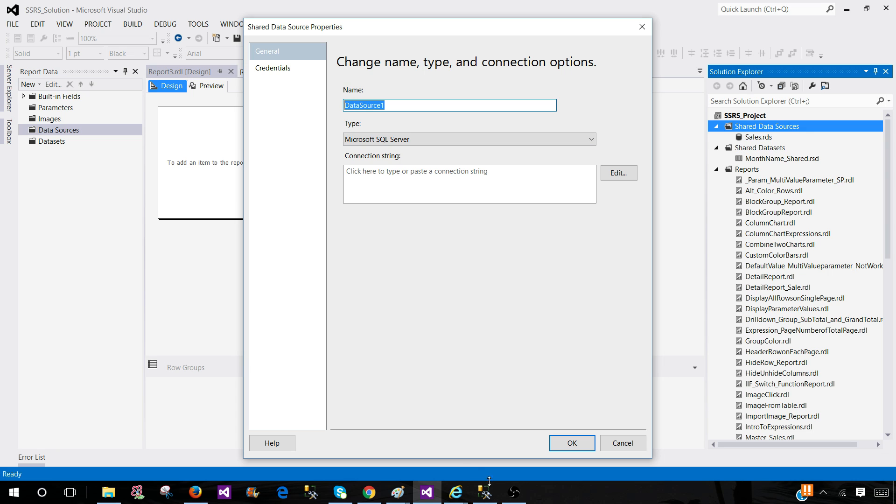
pyautogui.click(483, 491)
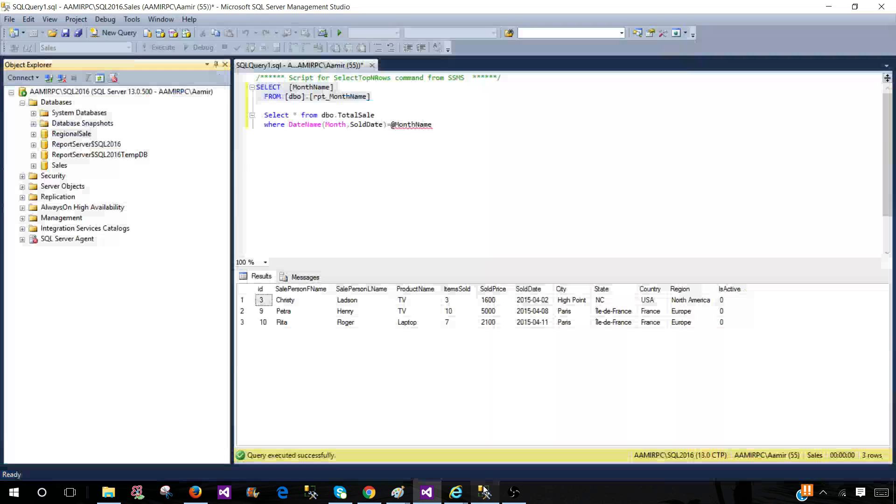
pyautogui.click(120, 92)
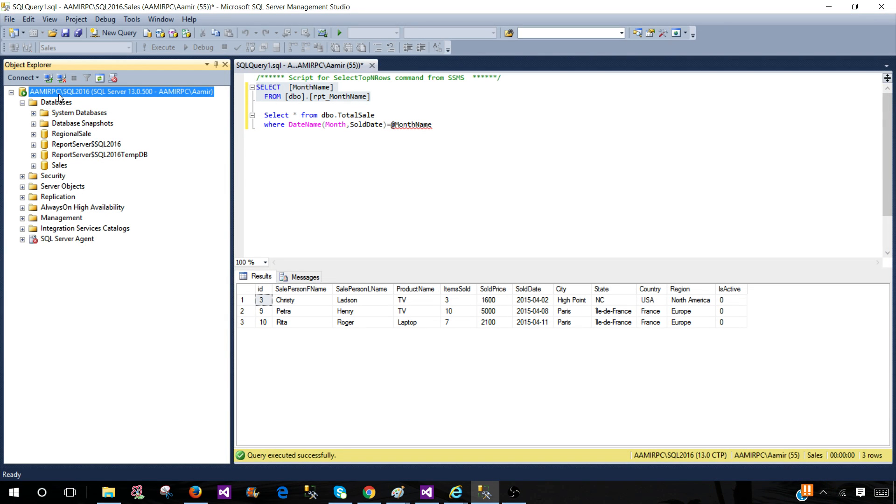
pyautogui.click(59, 165)
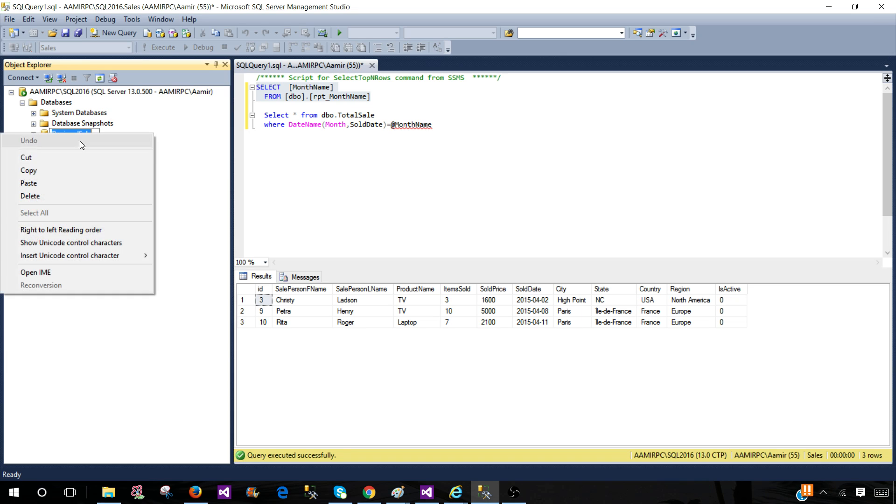
pyautogui.click(71, 133)
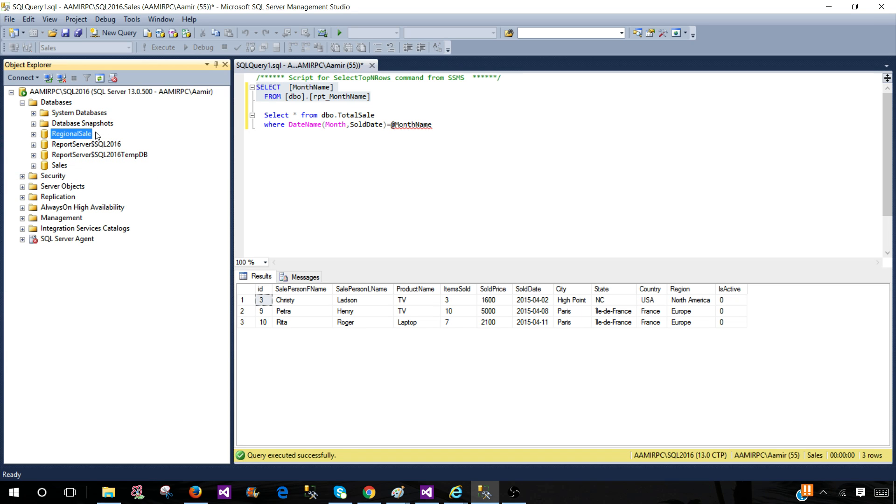
pyautogui.click(33, 134)
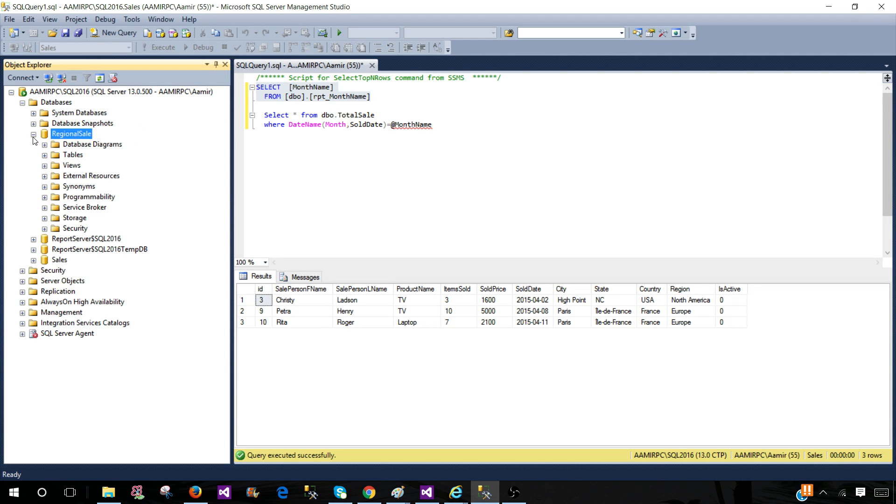
pyautogui.click(33, 134)
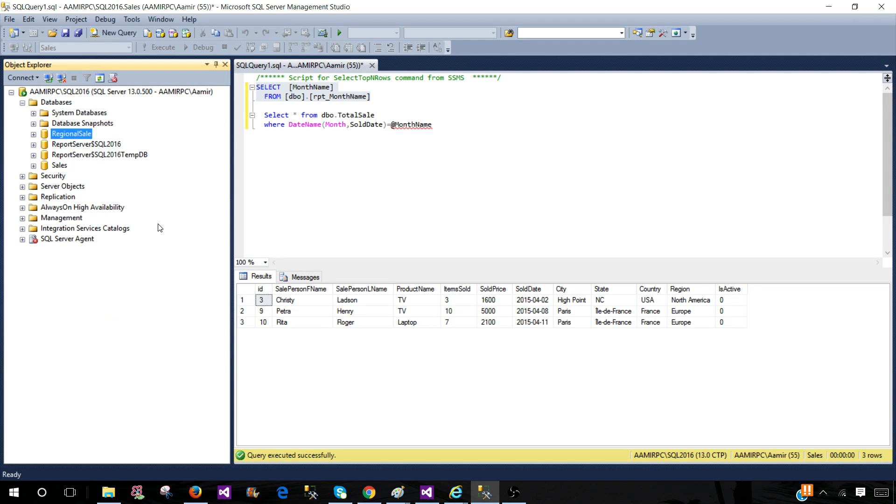
pyautogui.moveTo(222, 212)
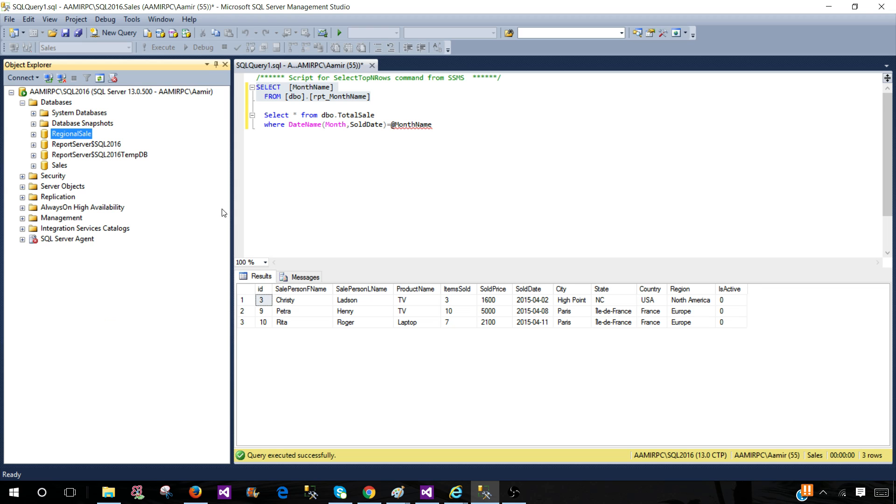
pyautogui.moveTo(431, 487)
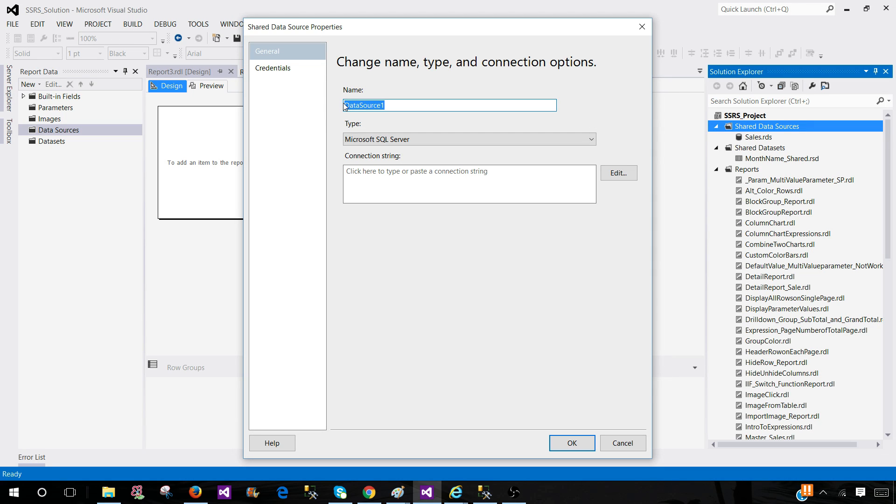
# Name the data source DS_RegionalSale with Microsoft SQL Server type, then look up the server name.
pyautogui.write('DS_RegionalSale')
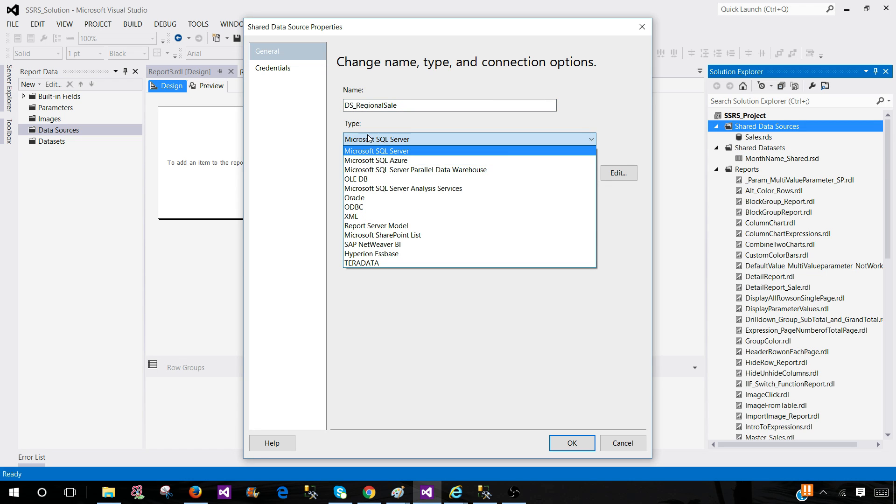
pyautogui.moveTo(390, 143)
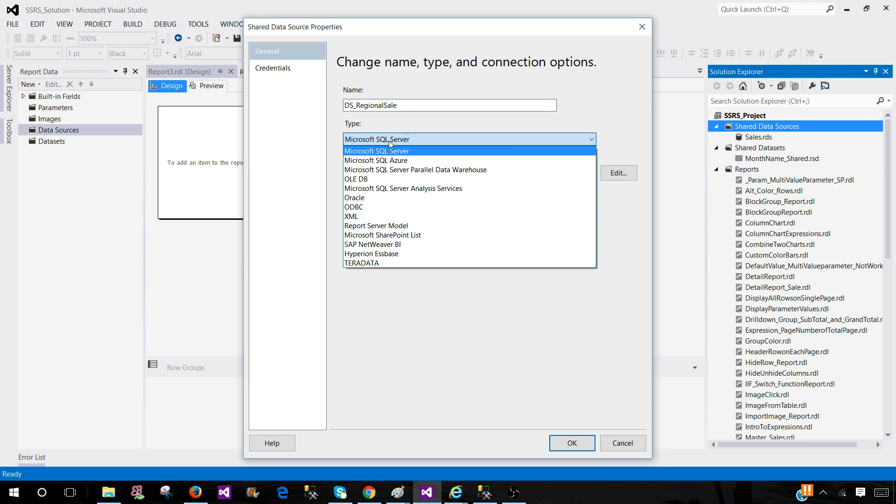
pyautogui.moveTo(371, 244)
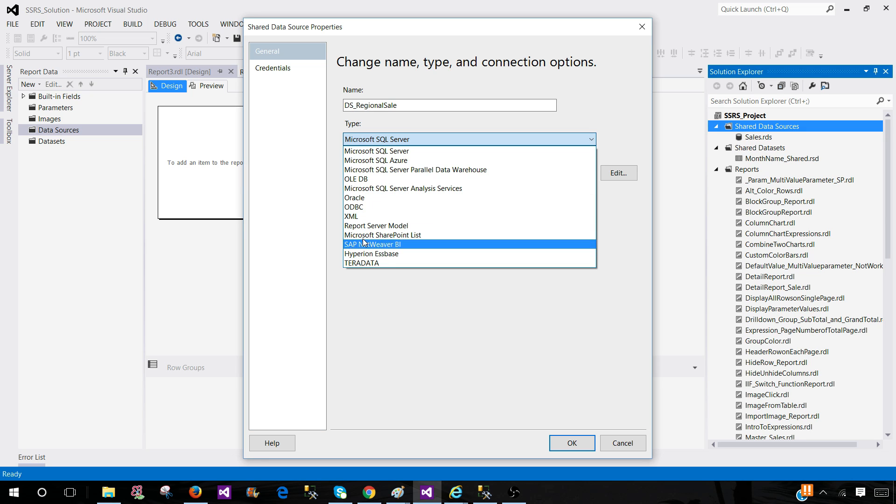
pyautogui.moveTo(383, 235)
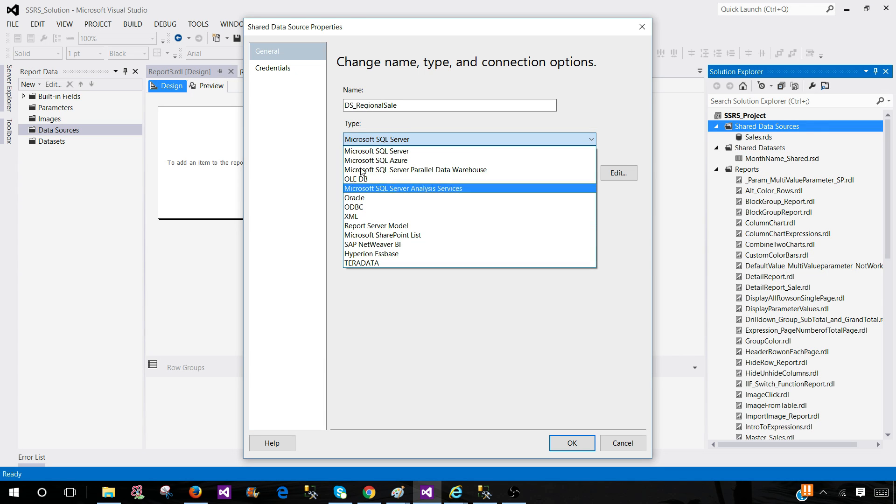
pyautogui.moveTo(375, 160)
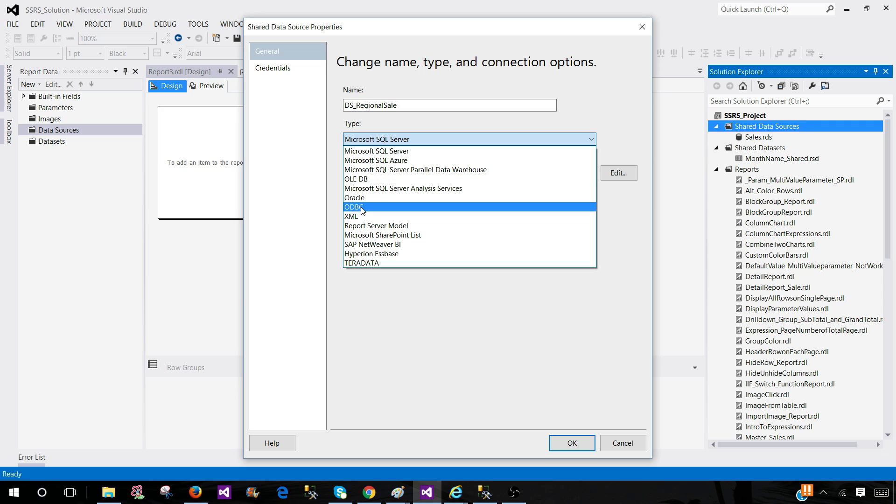
pyautogui.moveTo(376, 151)
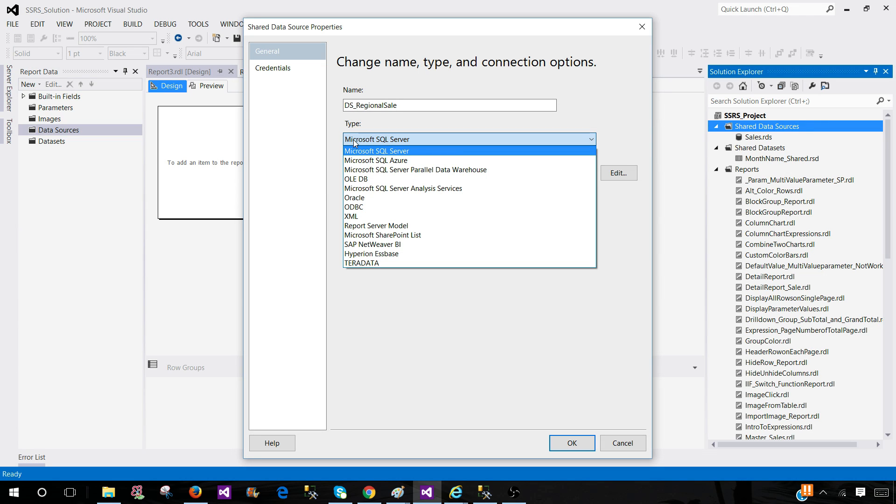
pyautogui.moveTo(364, 143)
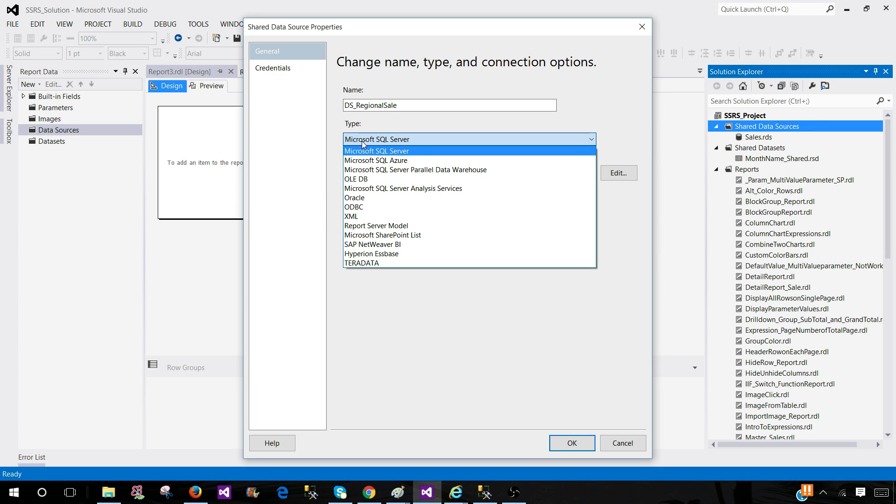
pyautogui.click(376, 150)
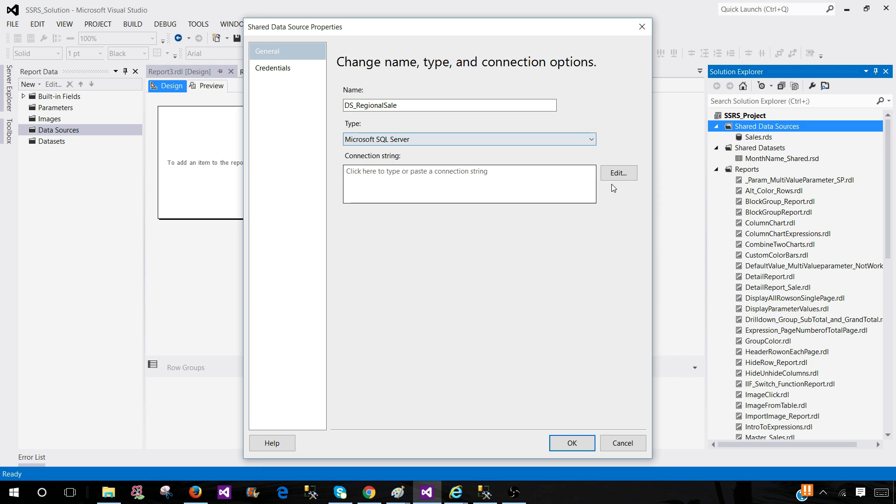
pyautogui.click(618, 173)
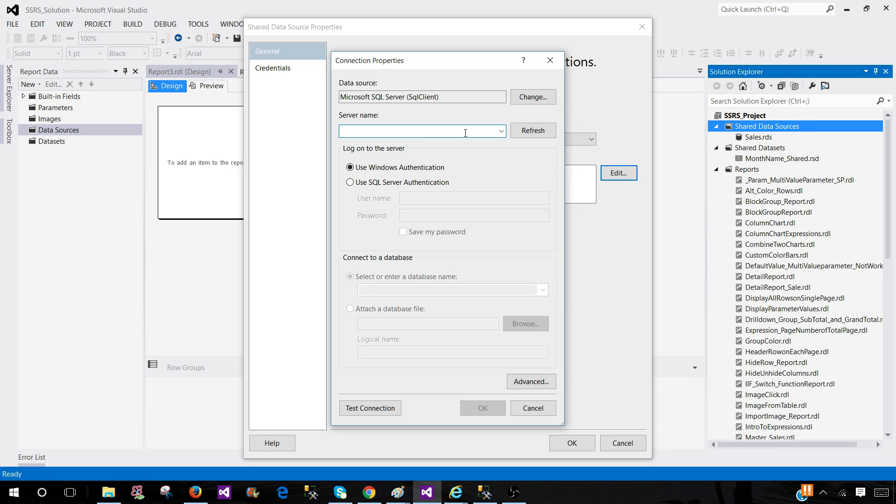
pyautogui.click(501, 131)
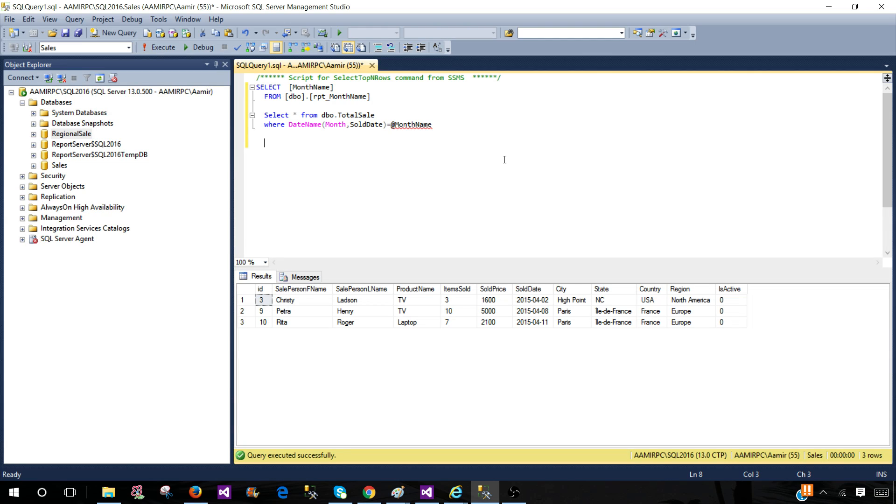
pyautogui.write('s')
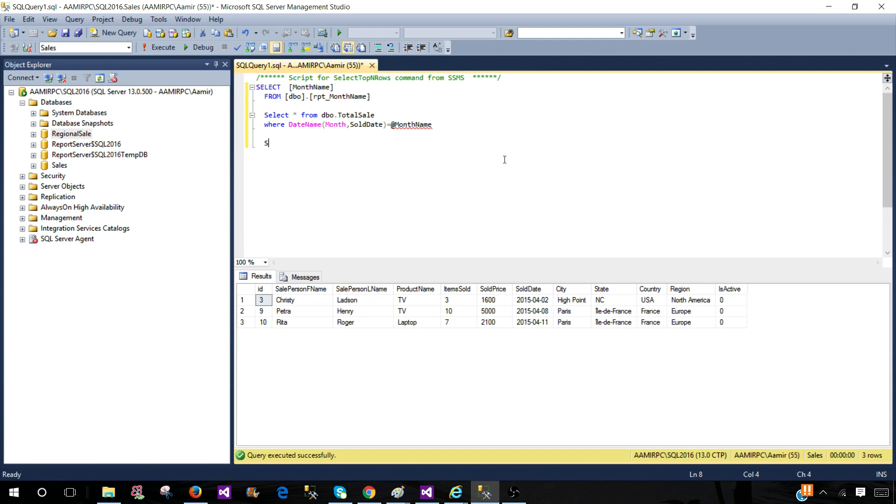
pyautogui.write('elect @@SERVERNAME')
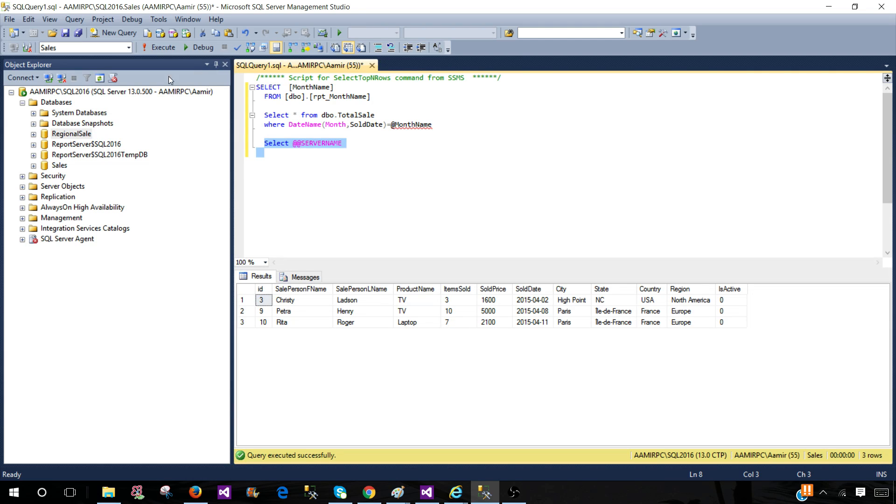
pyautogui.click(164, 47)
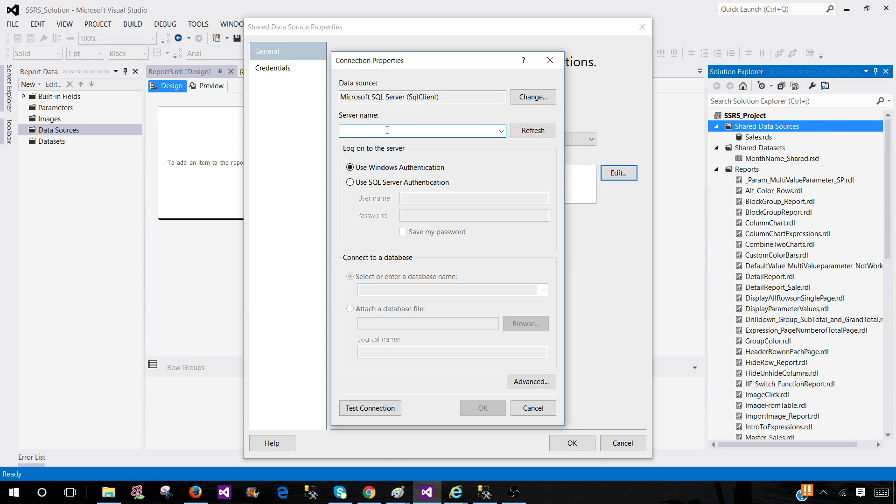
# Connect to the RegionalSale database on server AAMIRPC\SQL2016.
pyautogui.click(542, 290)
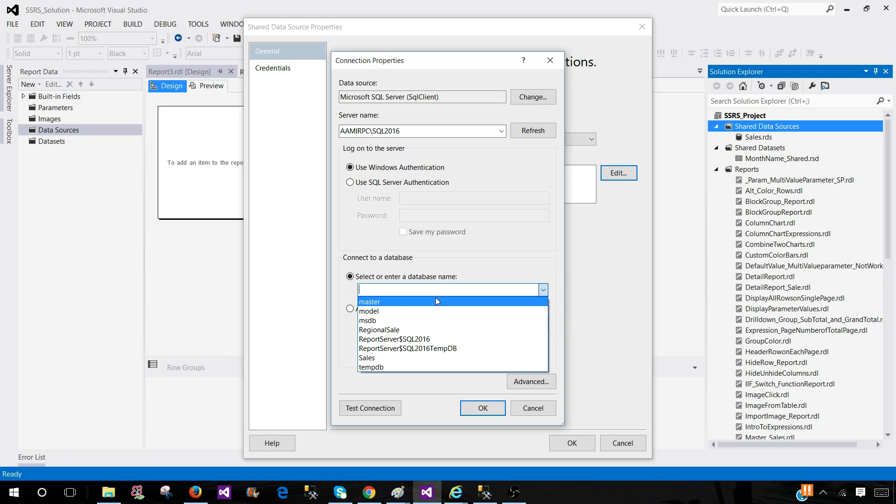
pyautogui.click(379, 330)
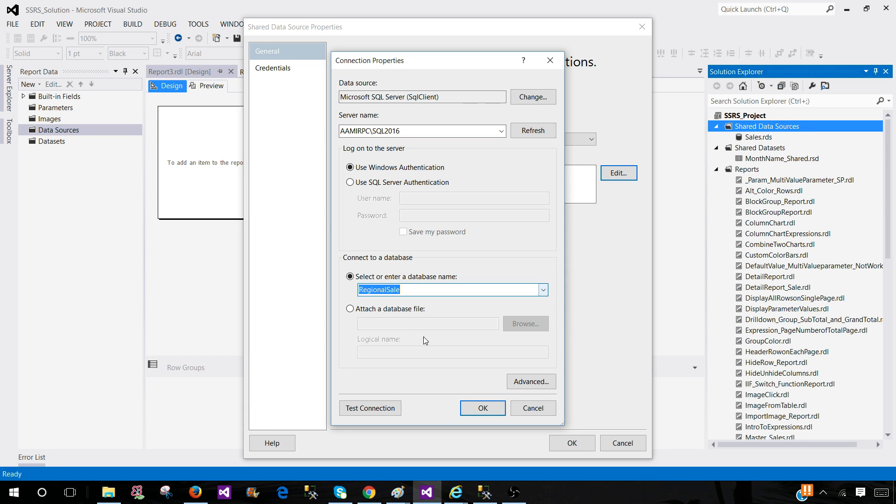
pyautogui.click(482, 408)
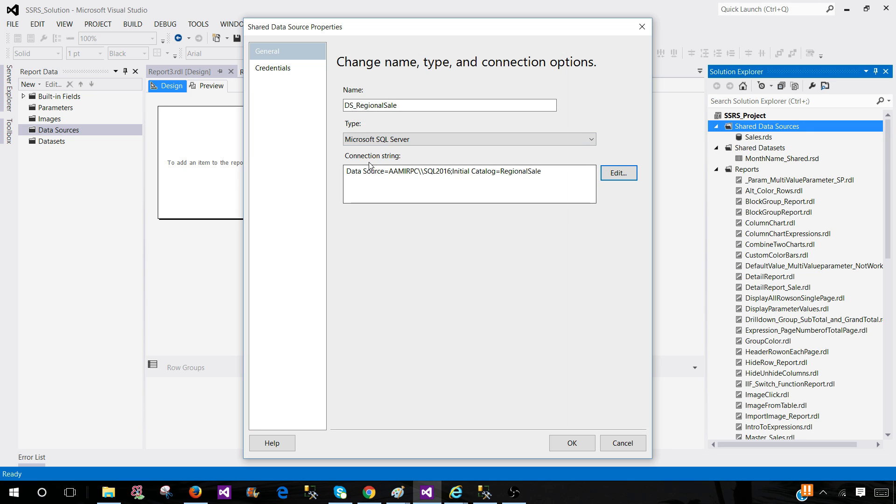
# Review the credential options and keep Windows Authentication.
pyautogui.click(273, 68)
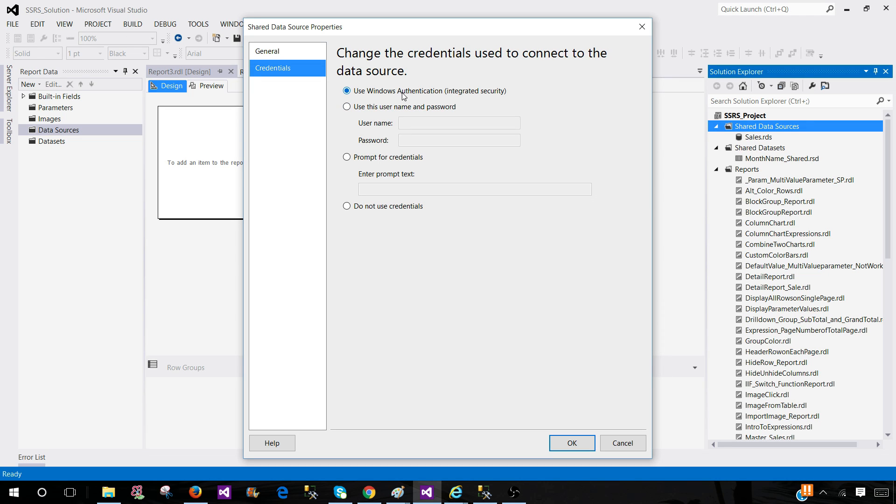
pyautogui.moveTo(369, 101)
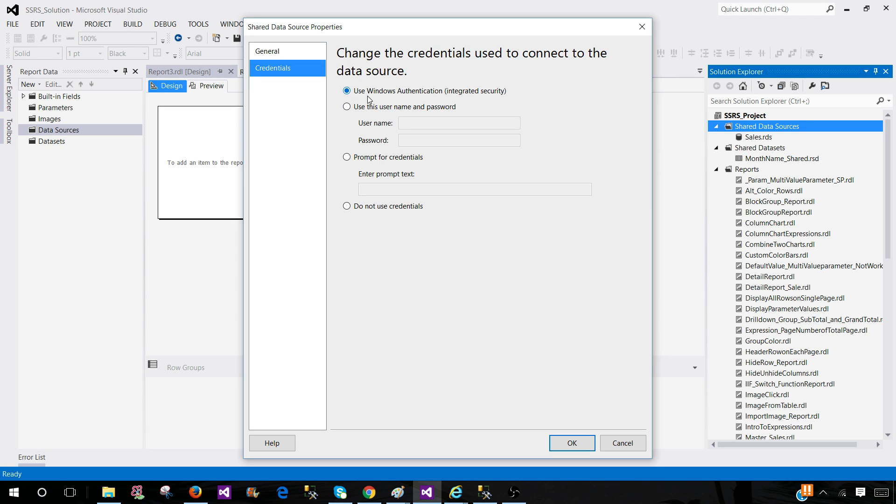
pyautogui.click(347, 90)
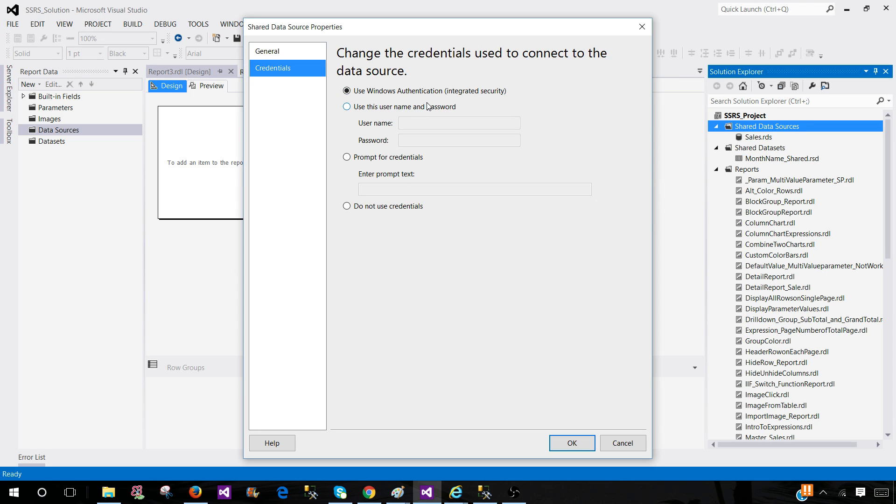
pyautogui.click(347, 107)
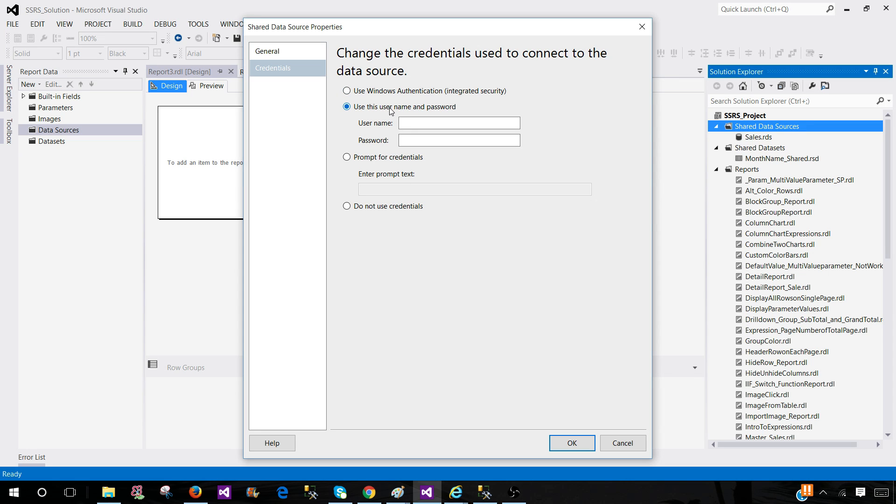
pyautogui.click(347, 157)
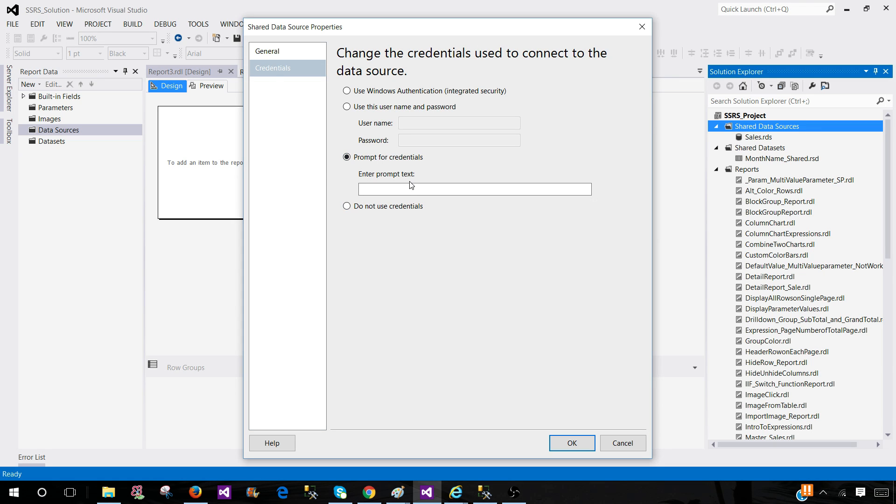
pyautogui.click(347, 91)
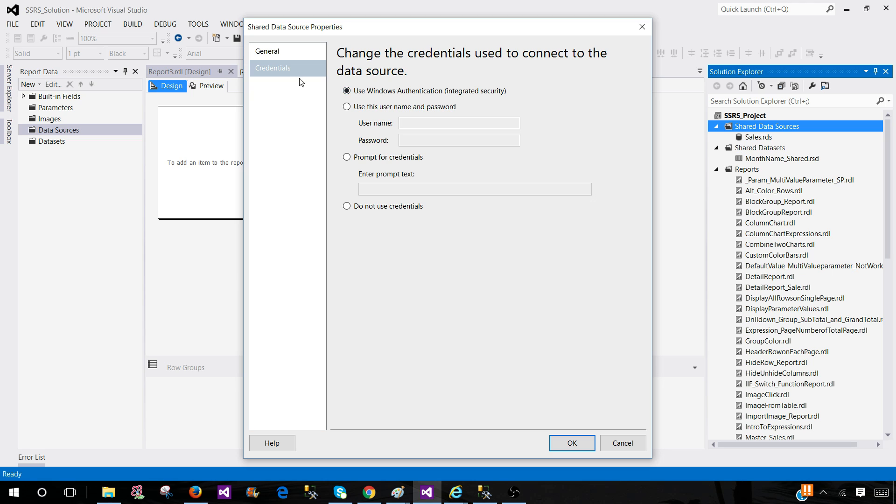
pyautogui.click(266, 51)
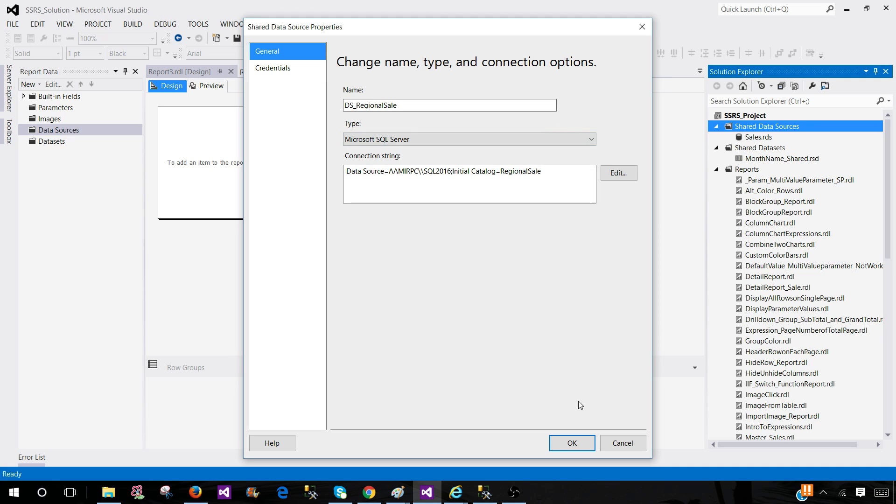
# Save the shared data source as DS_RegionalSale.rds.
pyautogui.click(571, 443)
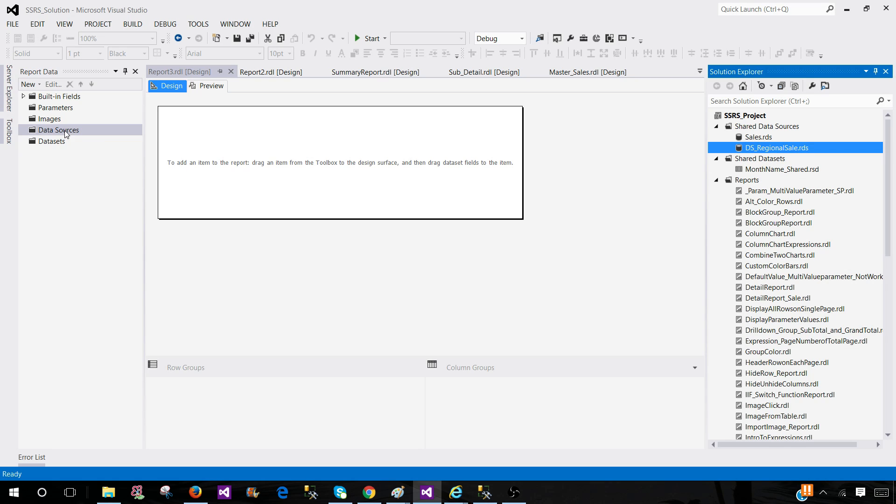
# Create report data source DS_RegSale referencing the shared DS_RegionalSale.
pyautogui.rightClick(57, 130)
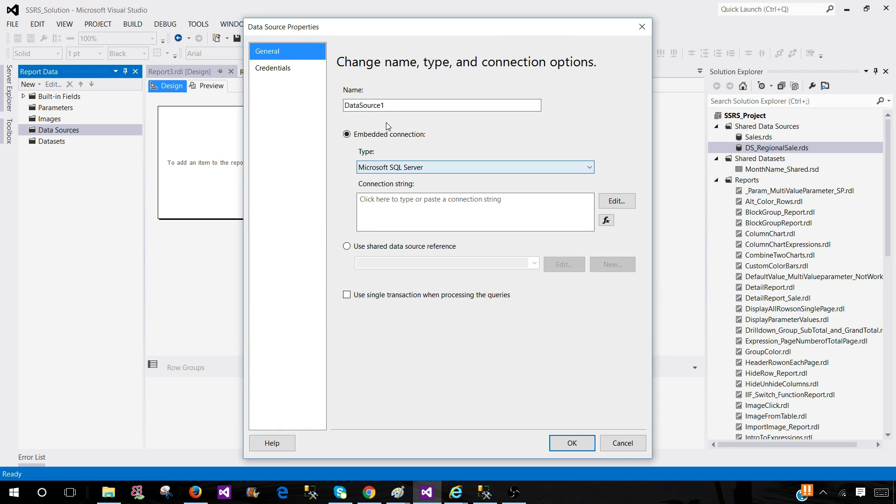
pyautogui.click(440, 105)
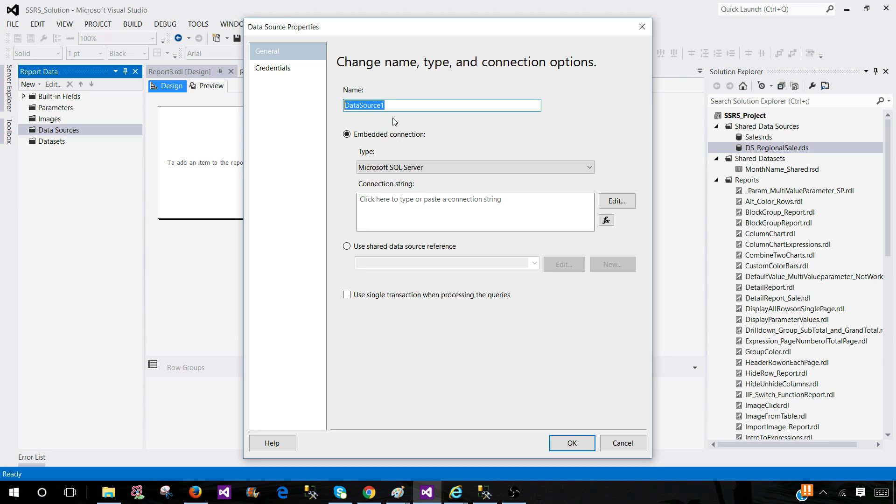
pyautogui.write('D')
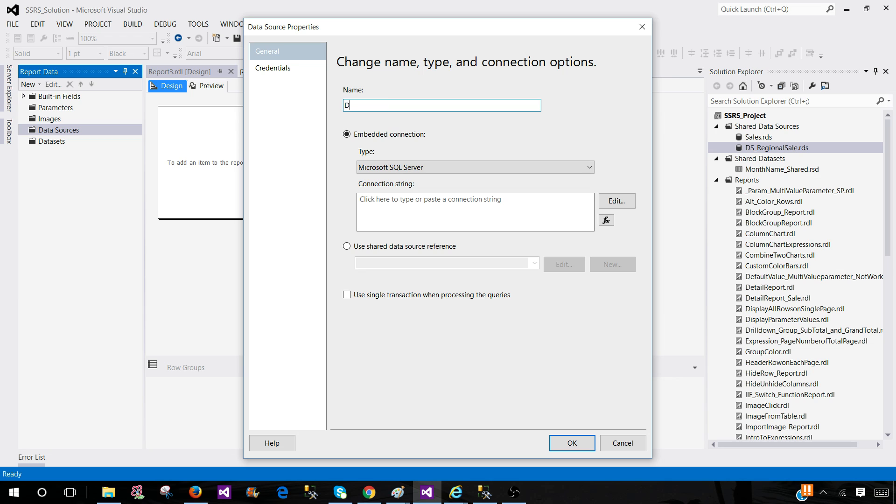
pyautogui.write('S_Reg')
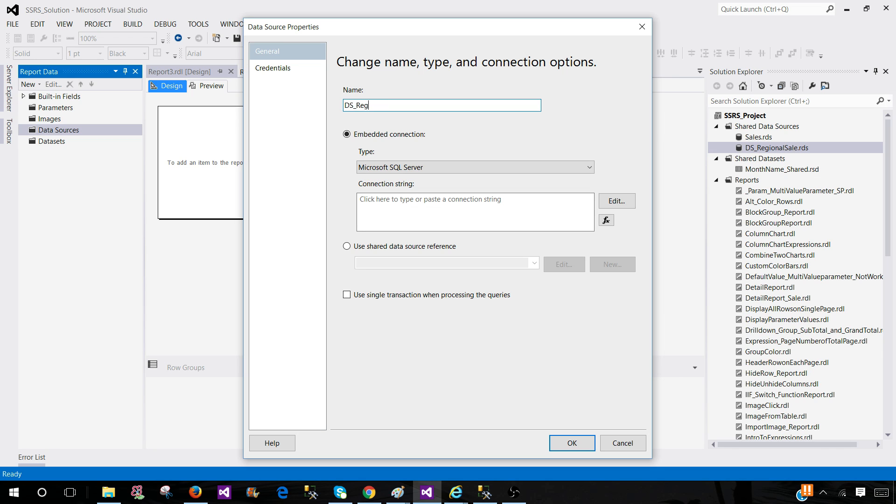
pyautogui.write('Sale')
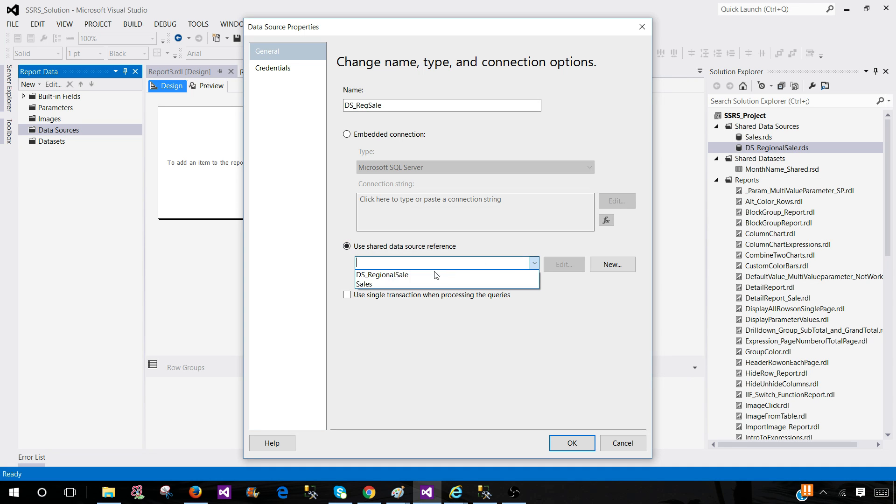
pyautogui.click(382, 275)
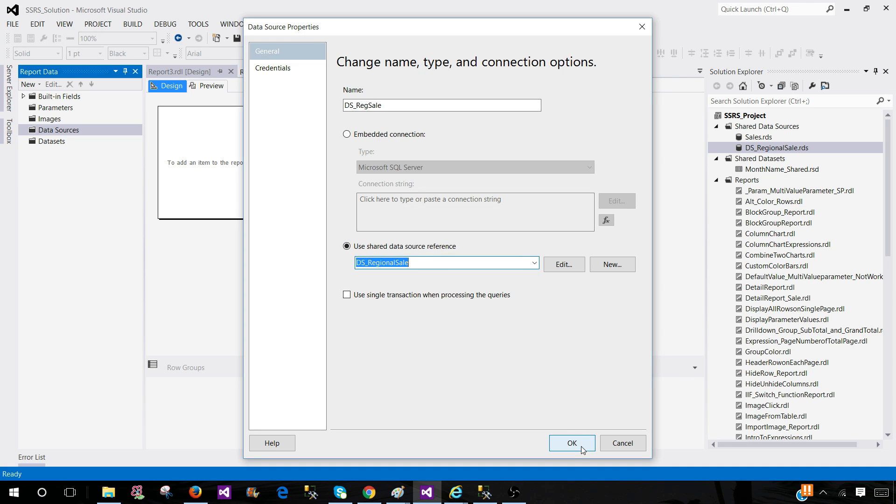
pyautogui.click(572, 443)
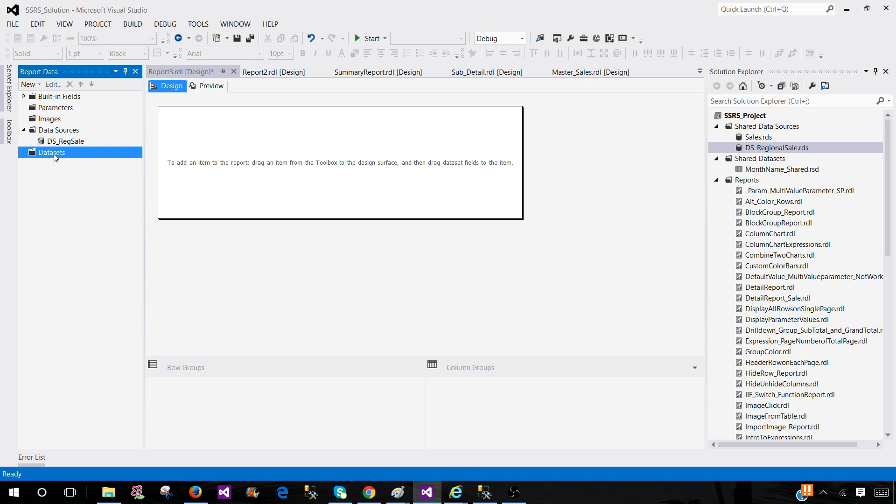
# Add a dataset to Report3.rdl and rename DataSet1 to DS_TotalSale.
pyautogui.rightClick(51, 152)
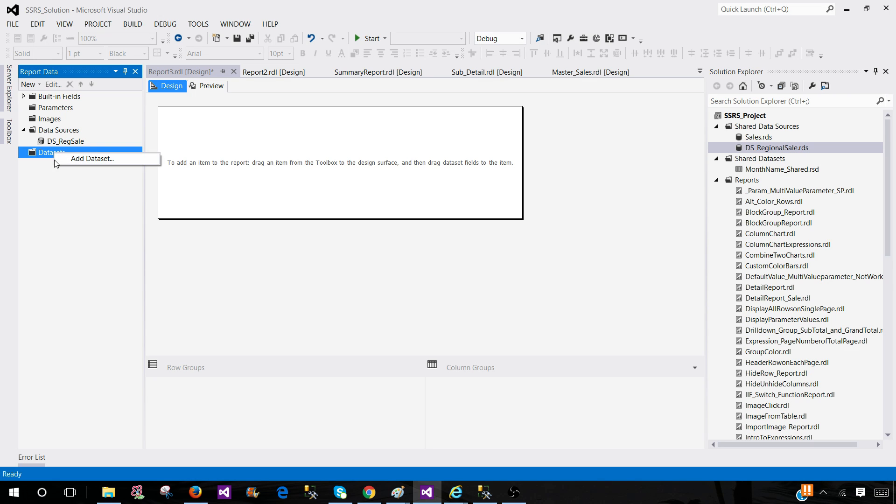
pyautogui.click(92, 159)
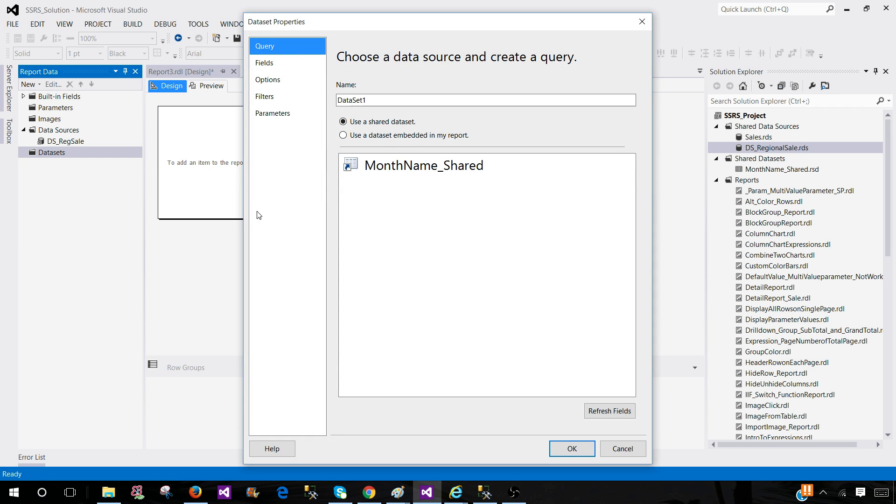
pyautogui.moveTo(265, 170)
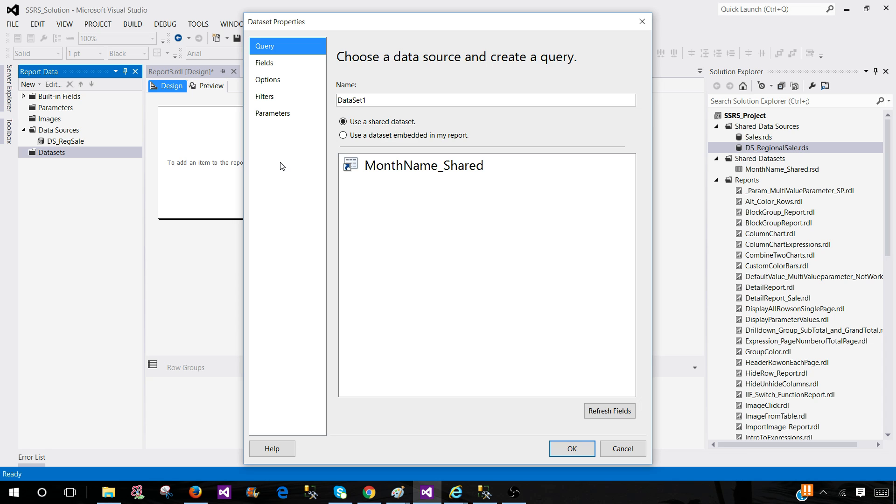
pyautogui.click(370, 100)
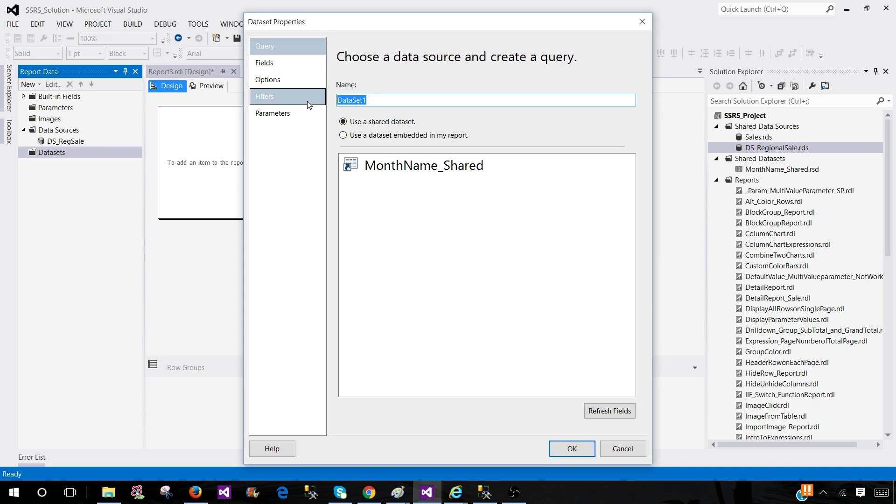
pyautogui.write('DS_TotalSal')
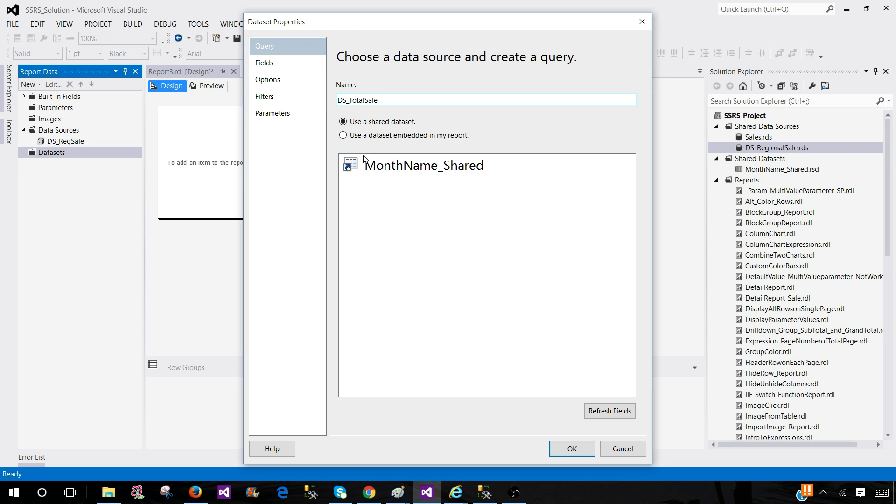
pyautogui.click(423, 165)
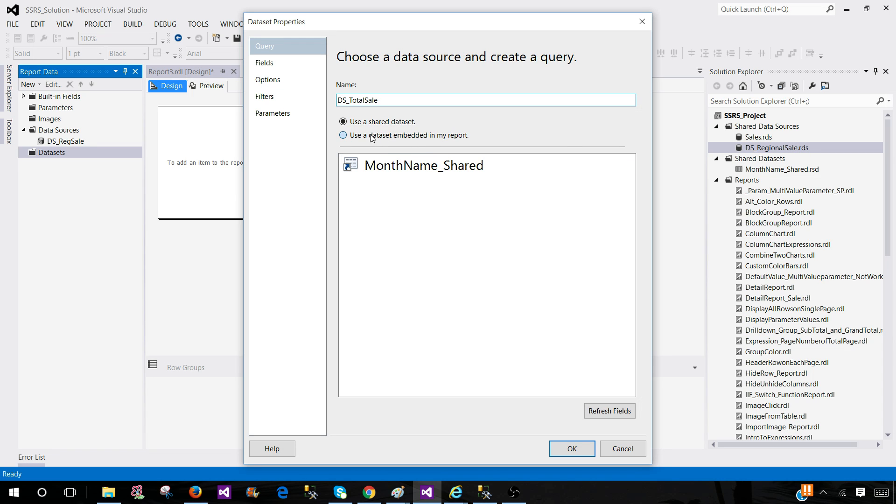
# Embed DS_TotalSale on DS_RegSale with query Select * From dbo.TotalSale.
pyautogui.click(343, 135)
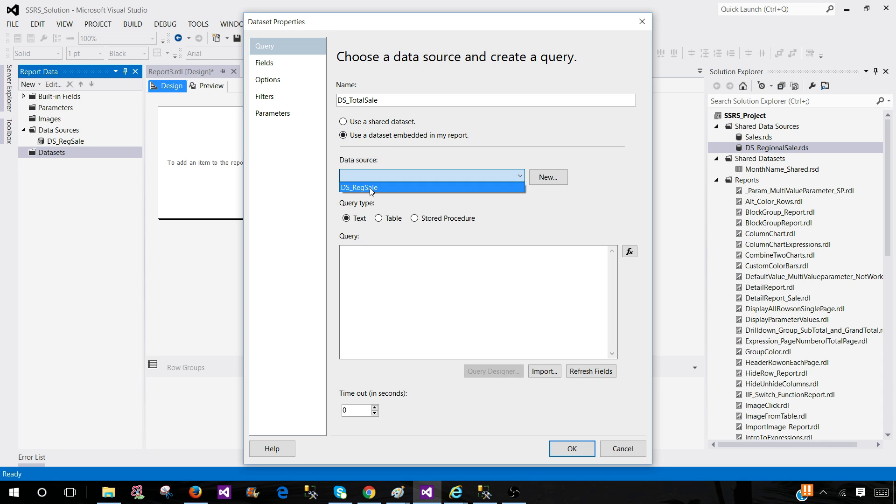
pyautogui.click(359, 188)
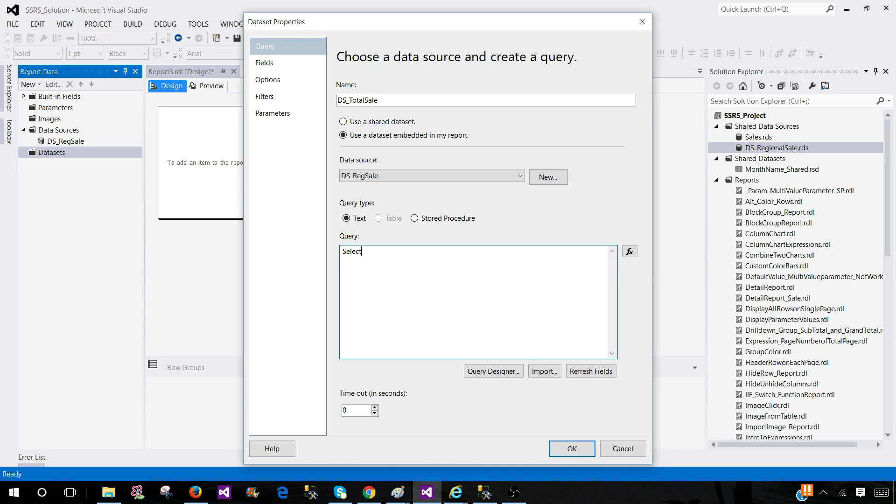
pyautogui.write('* From dbo.Total')
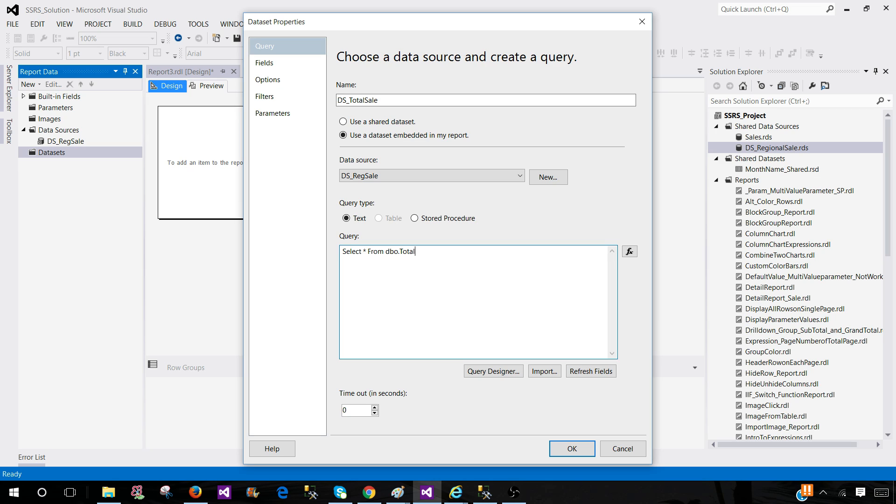
pyautogui.write('Sale')
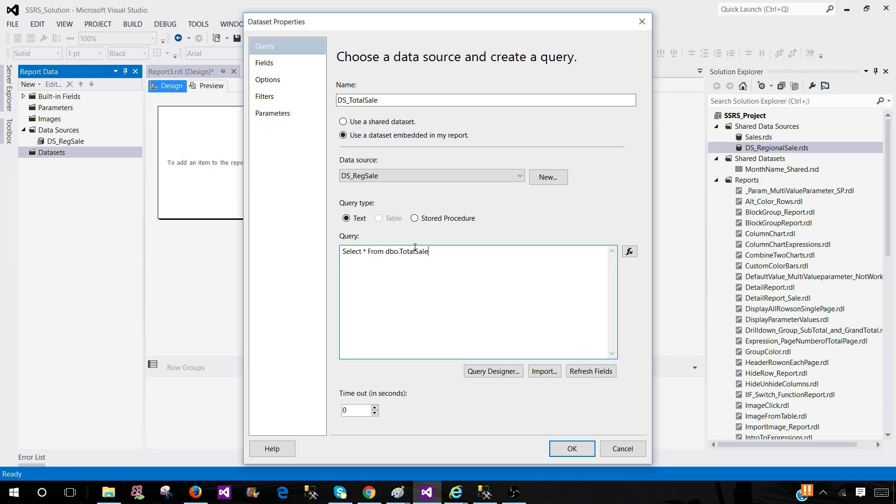
pyautogui.moveTo(417, 218)
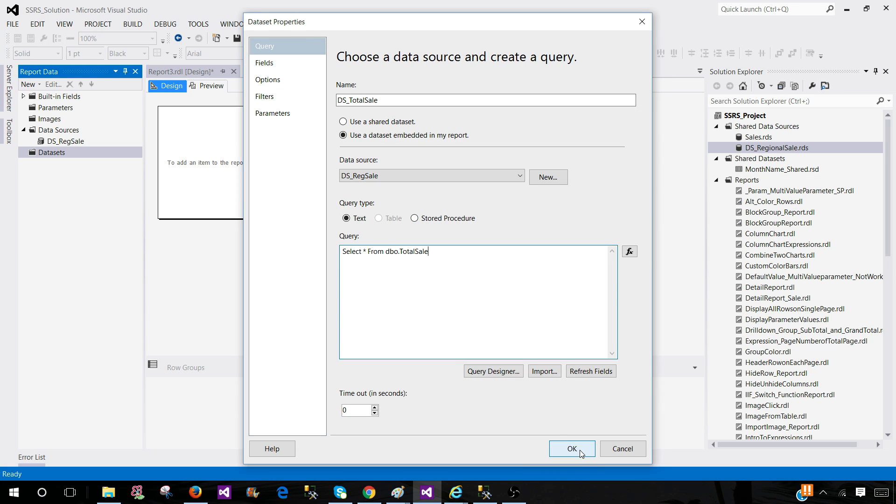
pyautogui.click(572, 448)
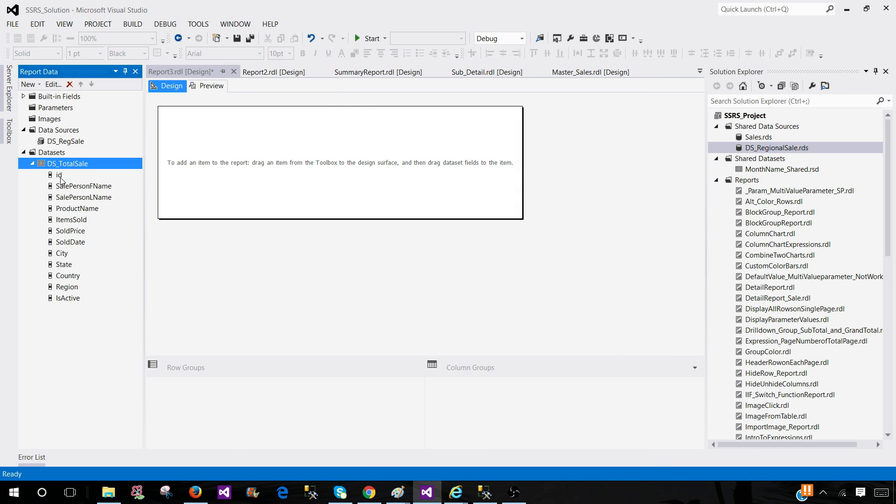
# Build a table of SalePersonFName, SalePersonLName and ItemsSold, then render the preview.
pyautogui.click(77, 209)
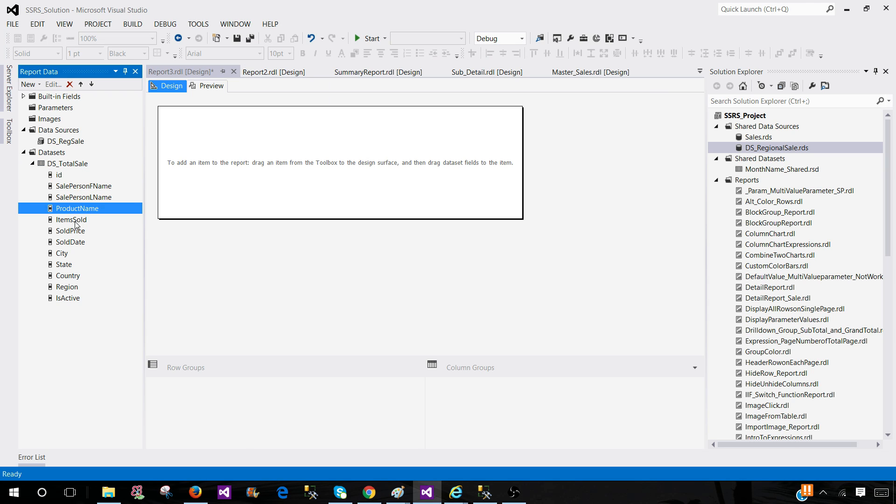
pyautogui.click(70, 242)
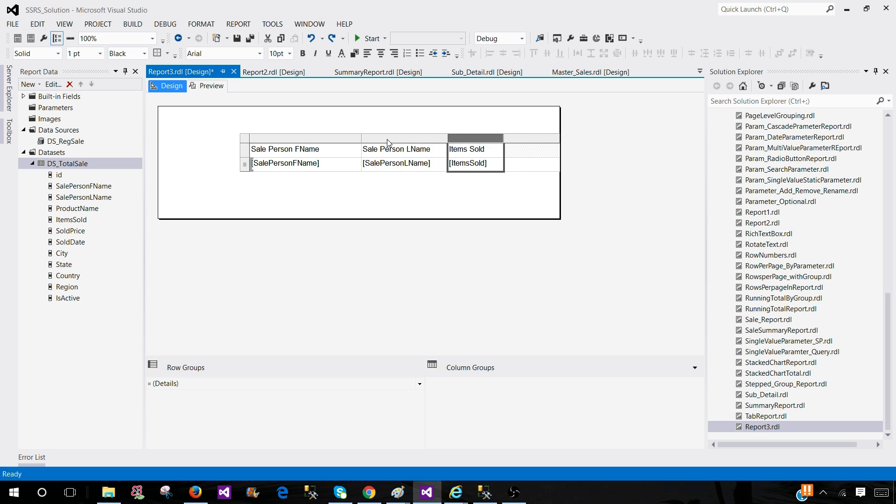
pyautogui.click(211, 86)
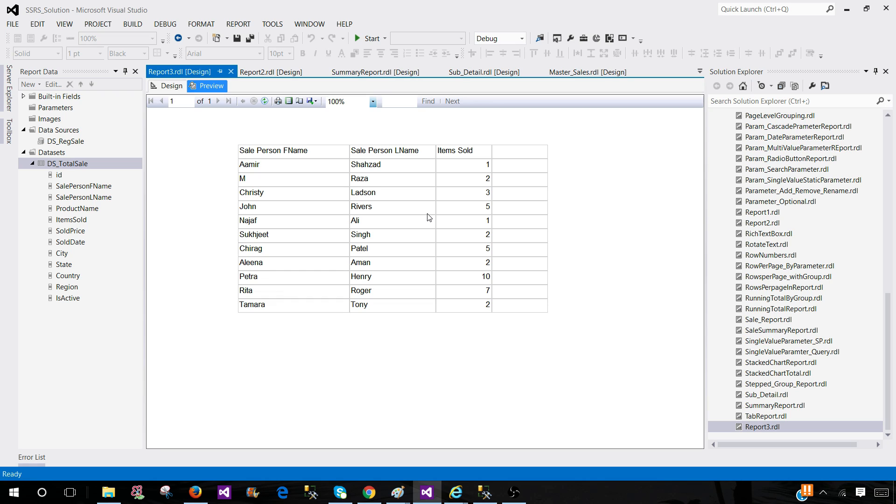
pyautogui.moveTo(280, 261)
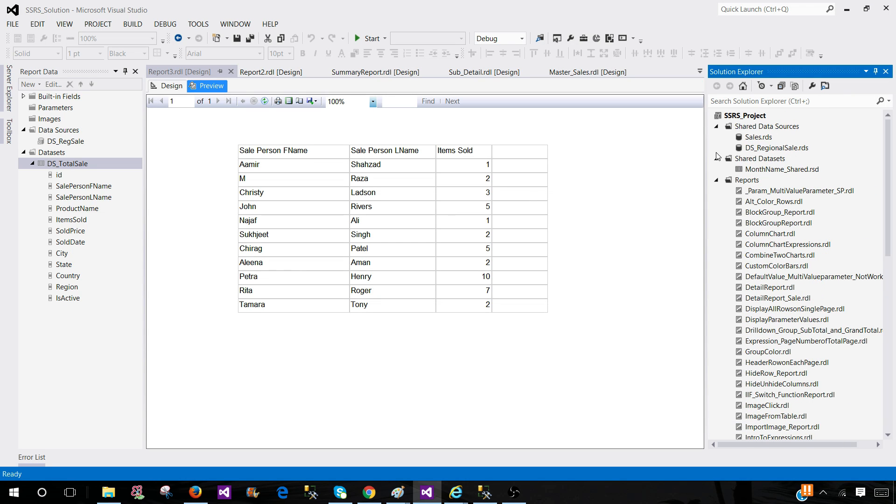
# Browse Solution Explorer and select the MonthName_Shared.rsd shared dataset.
pyautogui.click(777, 147)
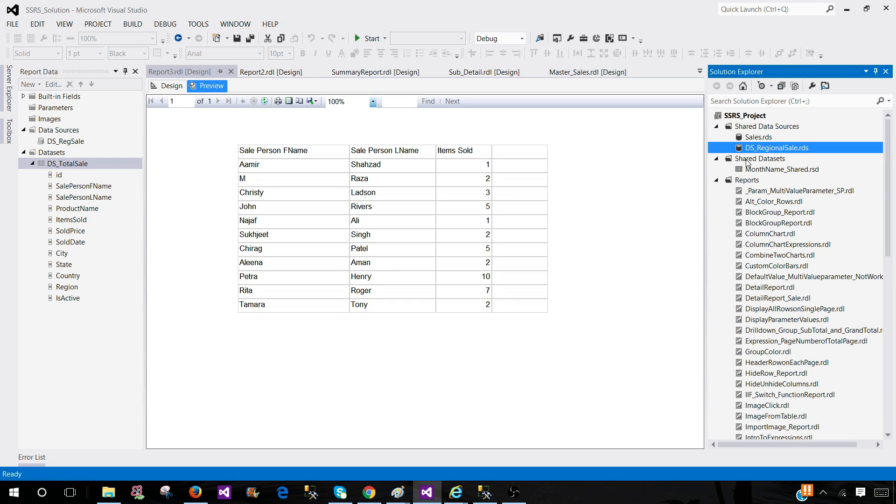
pyautogui.moveTo(764, 170)
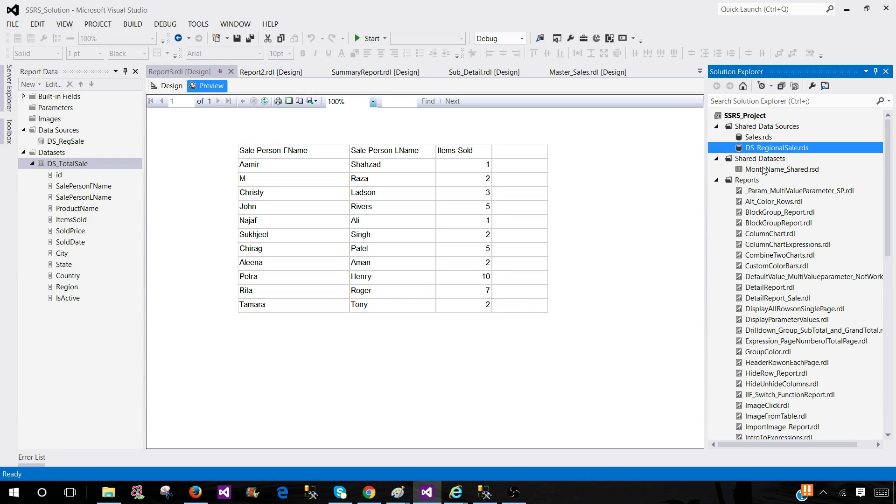
pyautogui.click(781, 169)
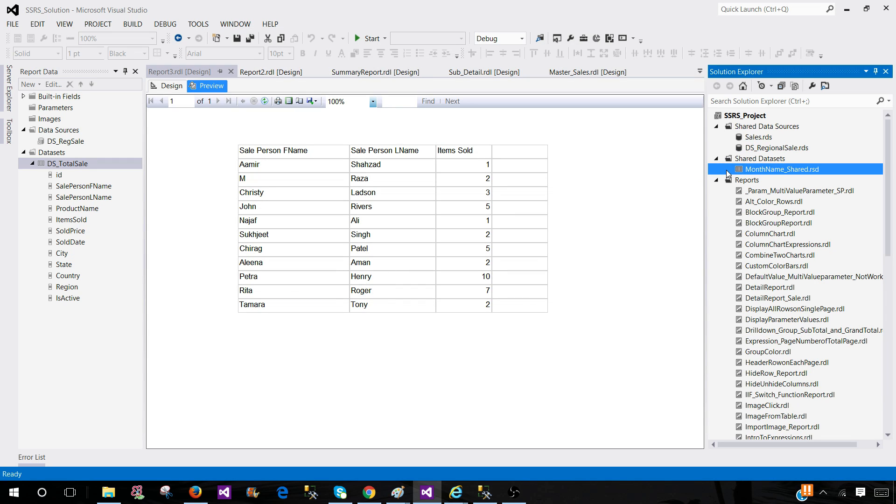
pyautogui.moveTo(579, 347)
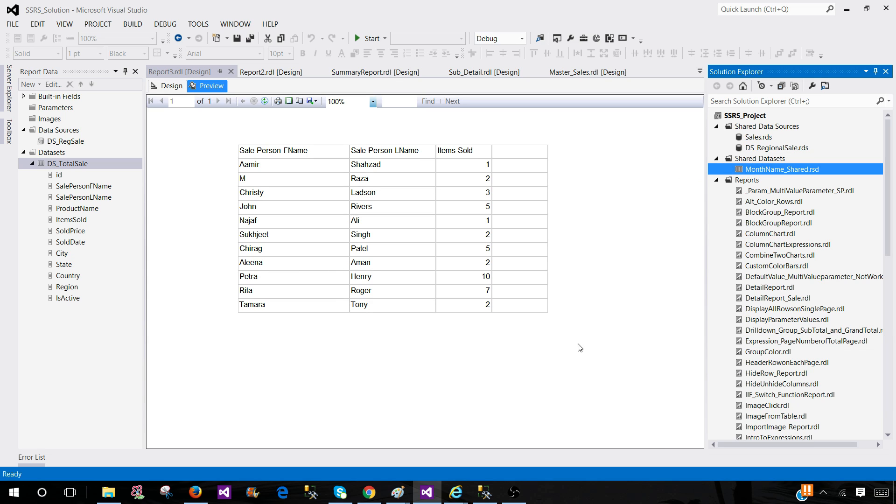